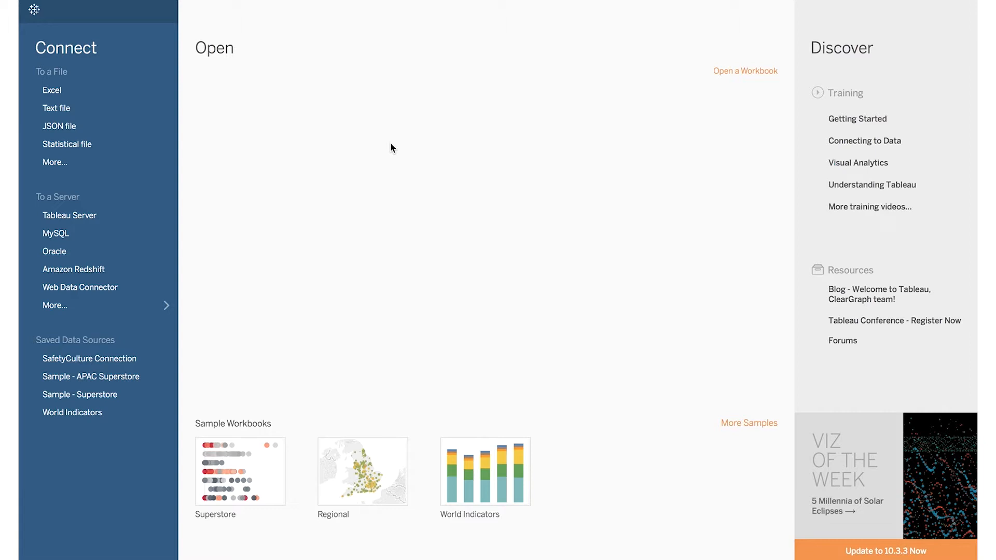
{"action": "mouse_move", "coordinate": [156, 189]}
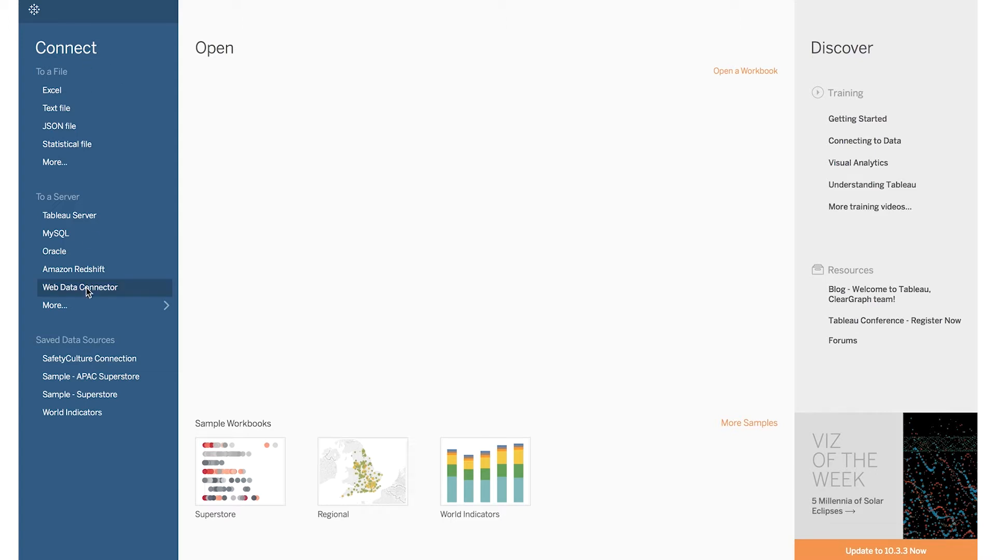
Load the SafetyCulture web data connector from the tableau.safetyculture.com URL
{"action": "left_click", "coordinate": [80, 288]}
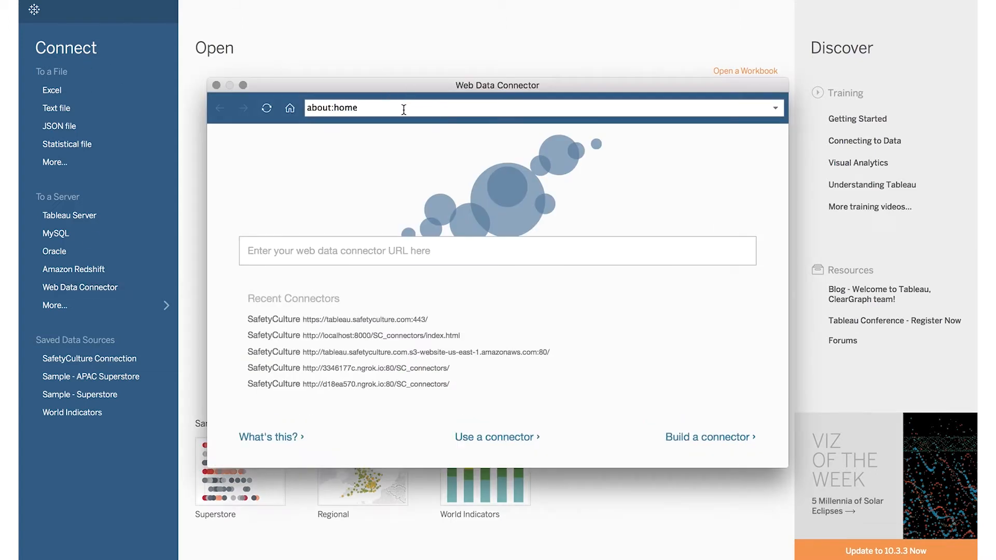
{"action": "type", "text": "tableau.safetycultu"}
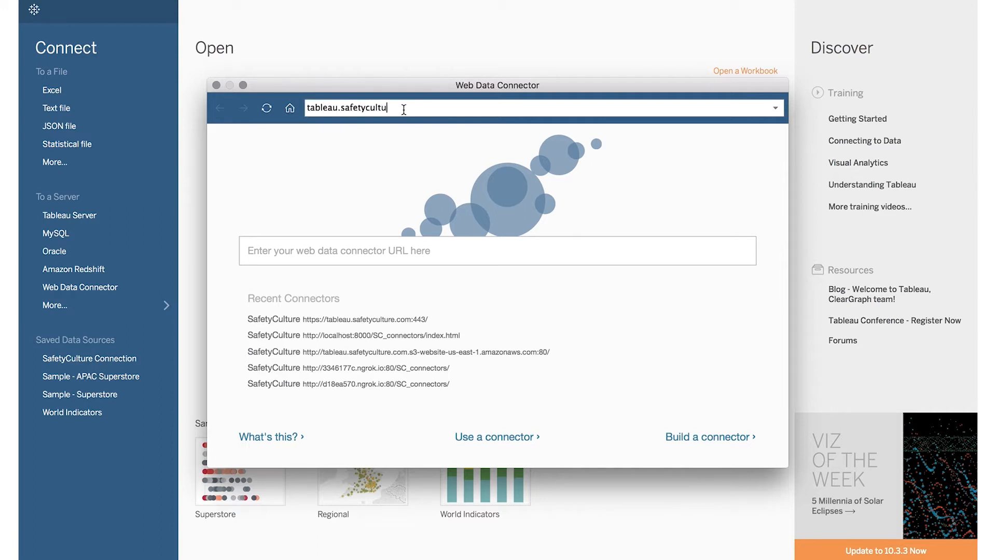
{"action": "key", "text": "Return"}
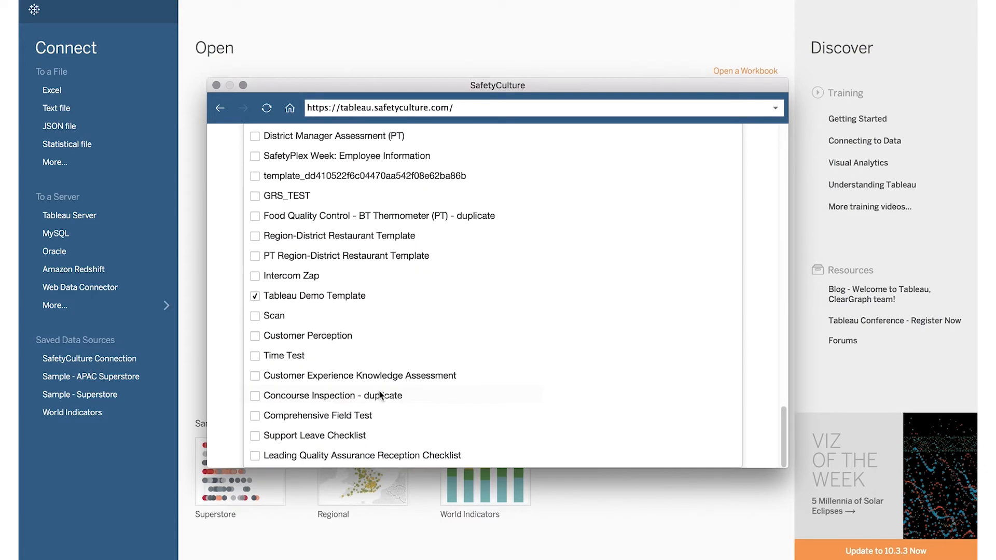
Continue with the chosen template so the SafetyCulture Connection with Audit Data appears
{"action": "left_click", "coordinate": [289, 386]}
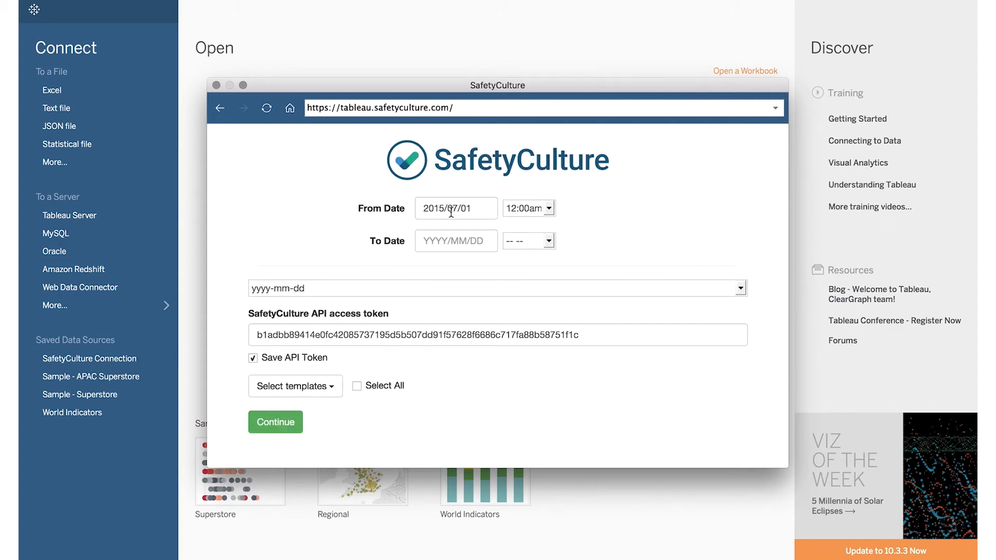
{"action": "mouse_move", "coordinate": [414, 240]}
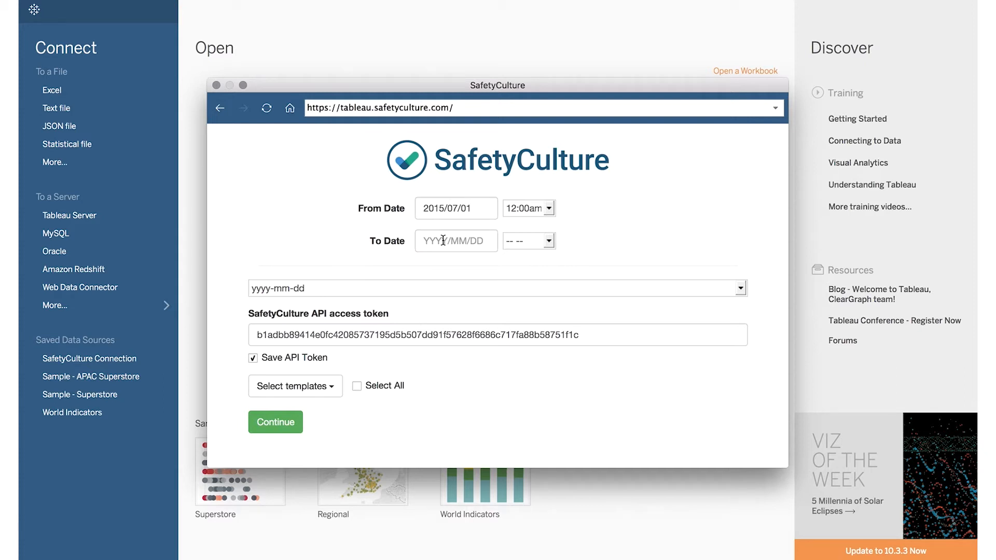
{"action": "mouse_move", "coordinate": [374, 289]}
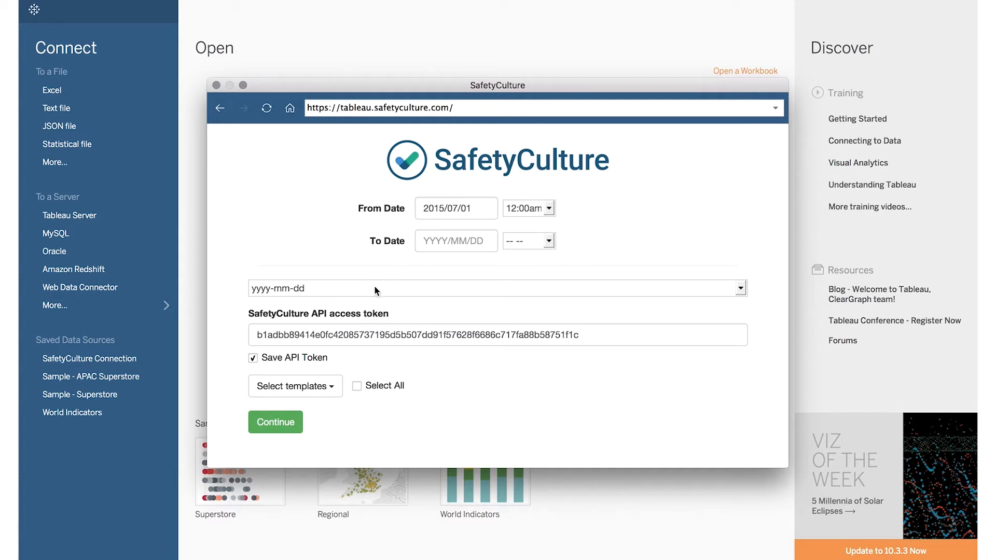
{"action": "mouse_move", "coordinate": [388, 295]}
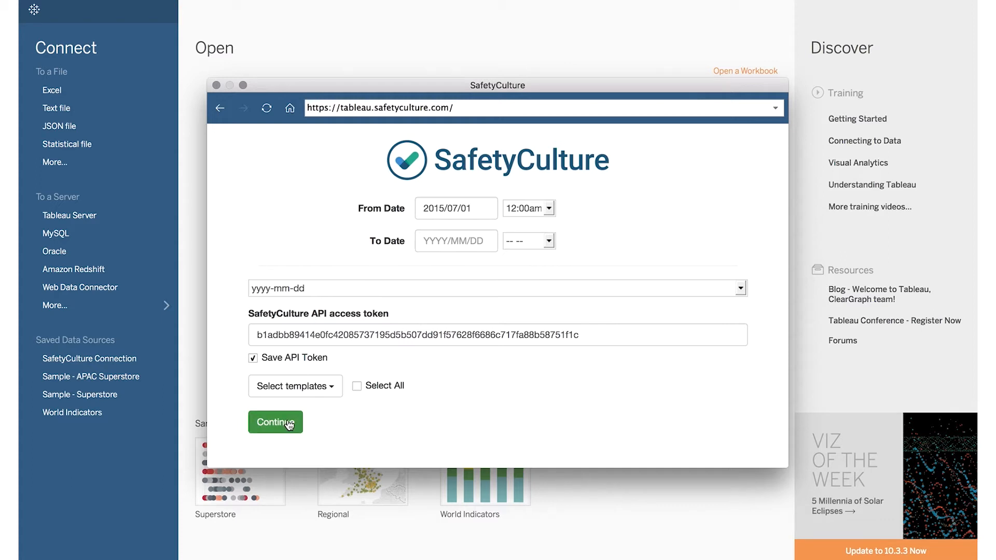
{"action": "left_click", "coordinate": [275, 422]}
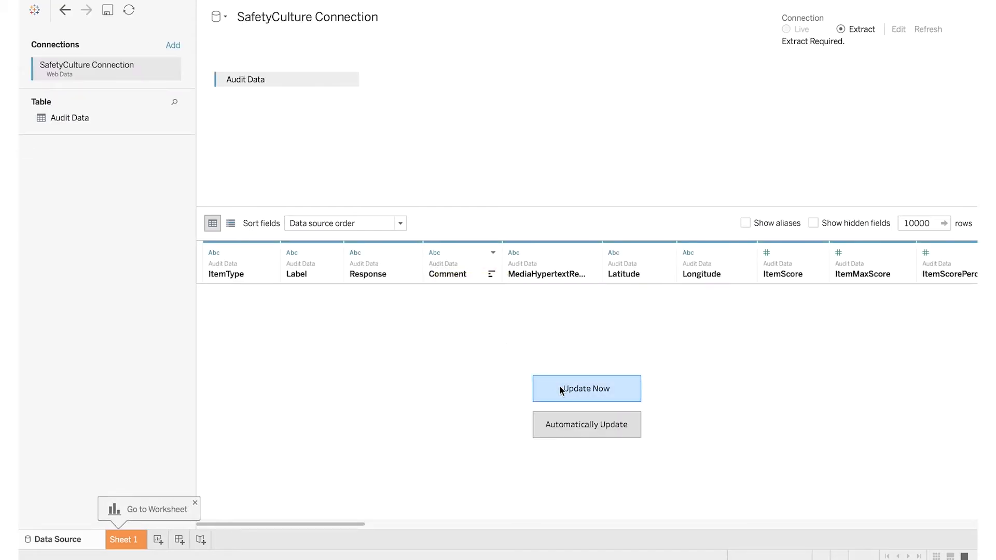
Update the preview with the Audit Data rows and inspect the item, response and score columns
{"action": "left_click", "coordinate": [585, 388]}
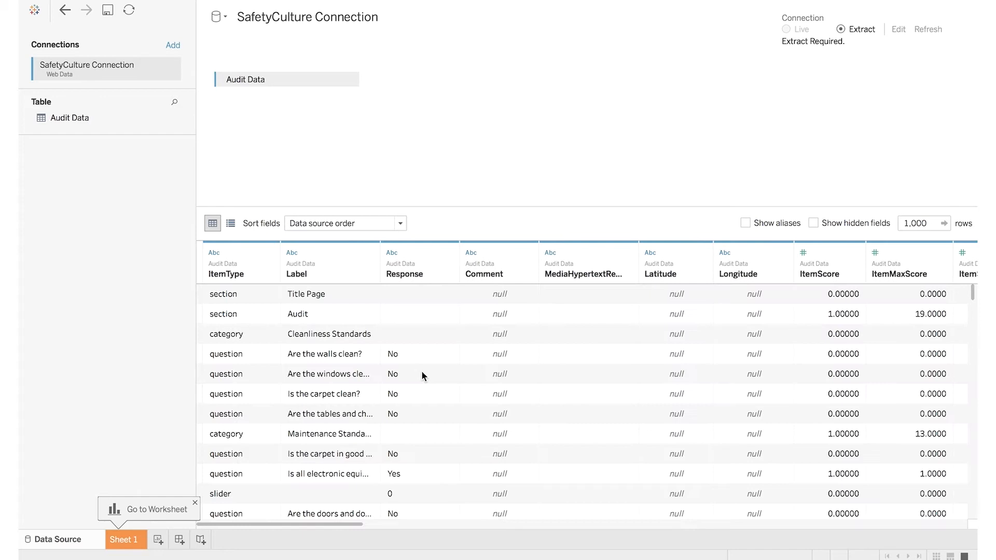
{"action": "mouse_move", "coordinate": [500, 356]}
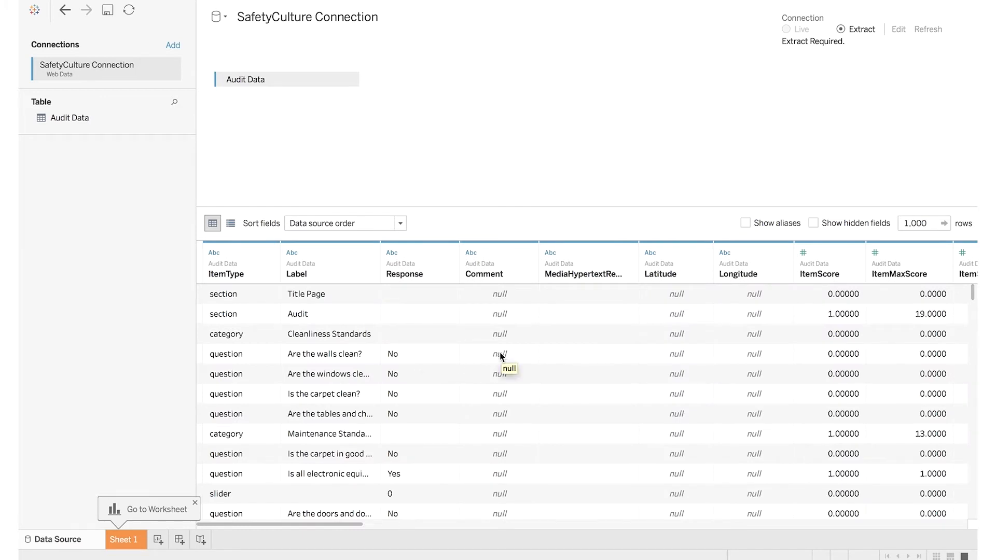
{"action": "mouse_move", "coordinate": [598, 346]}
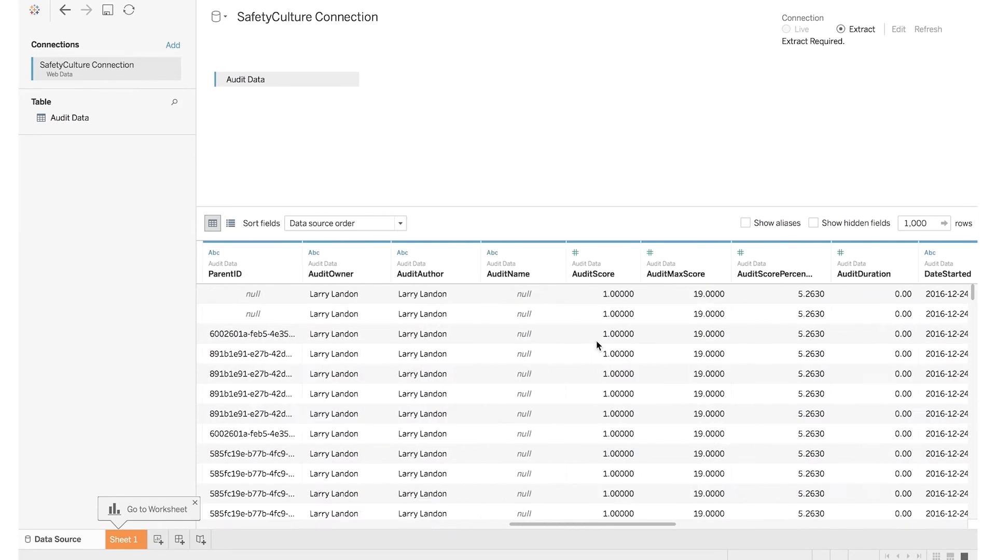
{"action": "scroll", "scroll_direction": "right", "scroll_amount": 3}
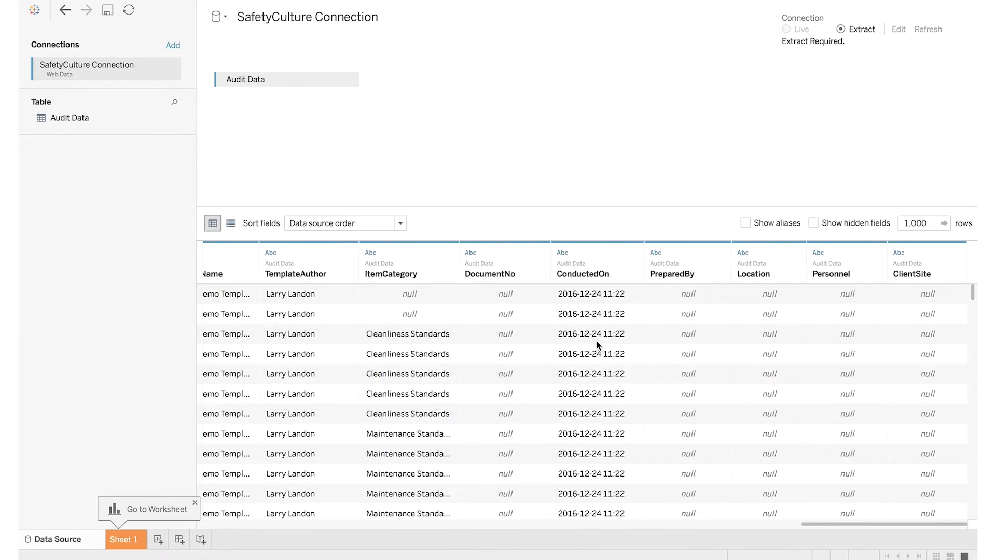
{"action": "scroll", "scroll_direction": "right", "scroll_amount": 3}
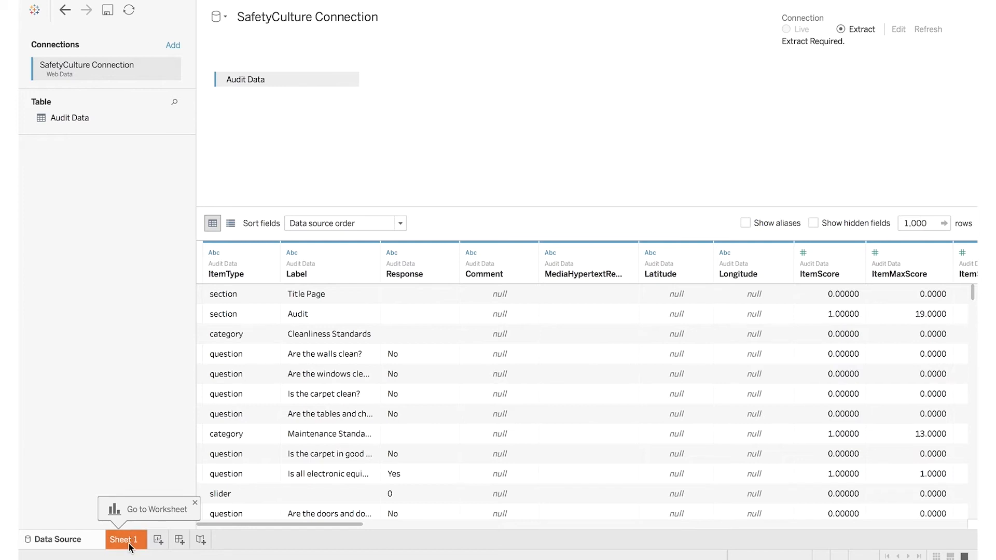
{"action": "mouse_move", "coordinate": [183, 356]}
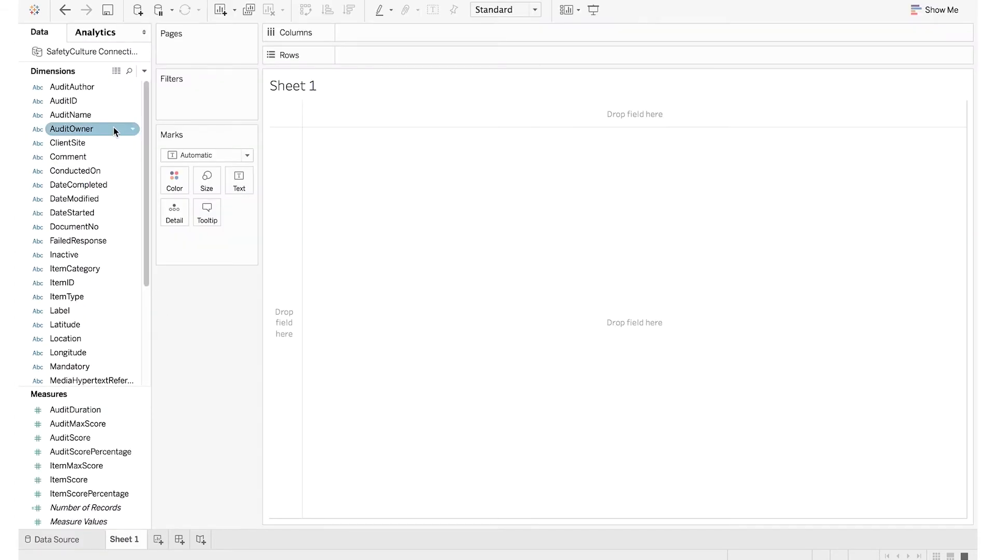
Browse the dimensions and place Label on Columns, one column per audit item
{"action": "left_click", "coordinate": [73, 87]}
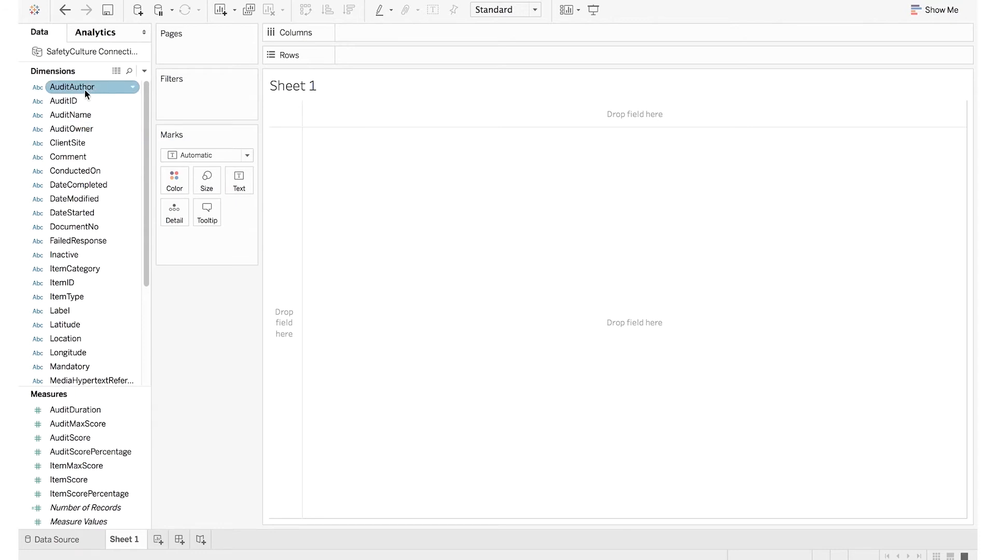
{"action": "left_click", "coordinate": [87, 380]}
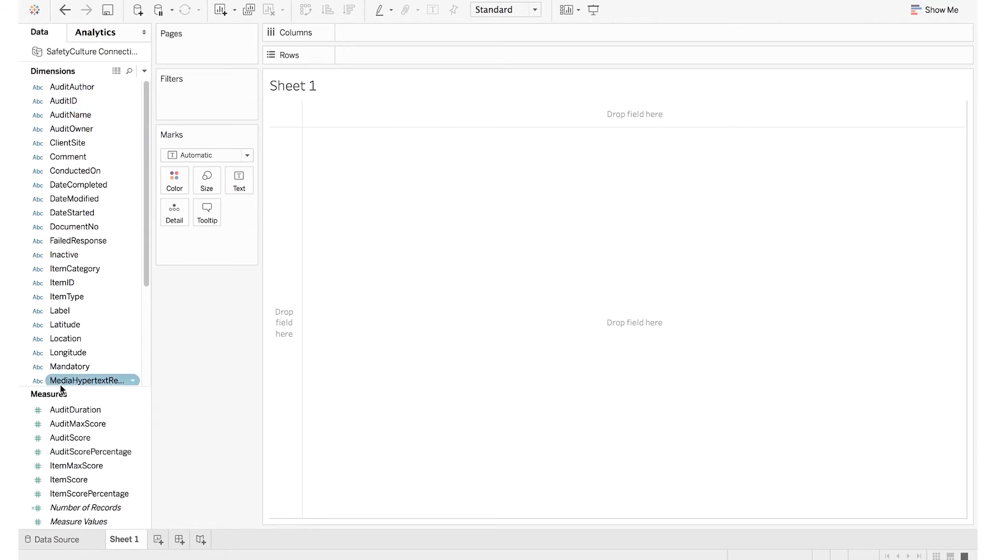
{"action": "left_click", "coordinate": [78, 184]}
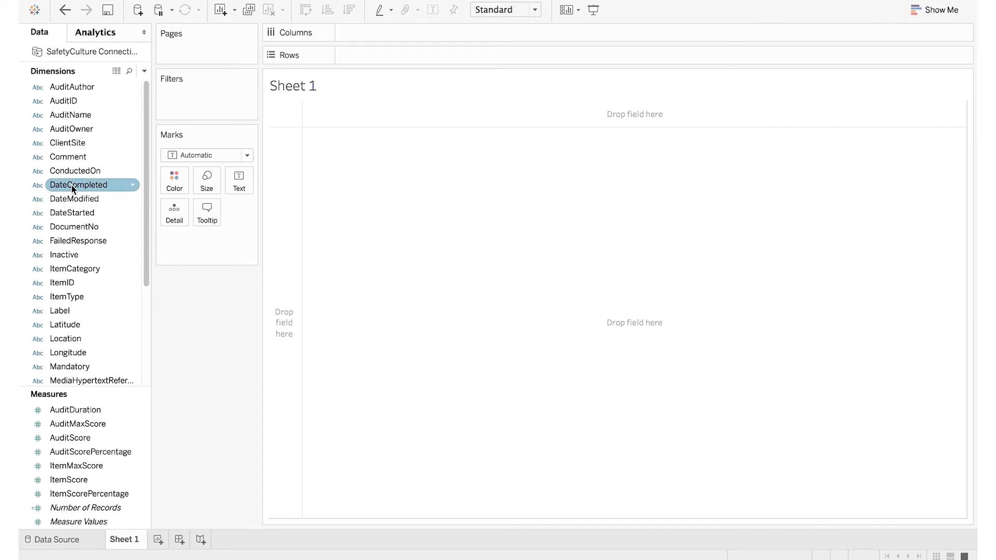
{"action": "left_click", "coordinate": [60, 311]}
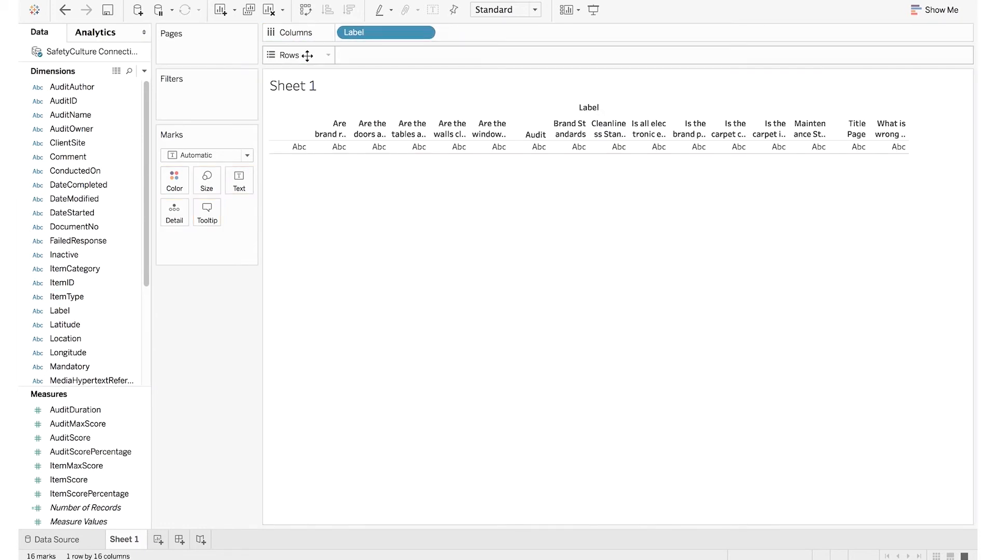
Exclude the 0 response bar and select the unlabelled question column for removal
{"action": "left_click", "coordinate": [89, 494]}
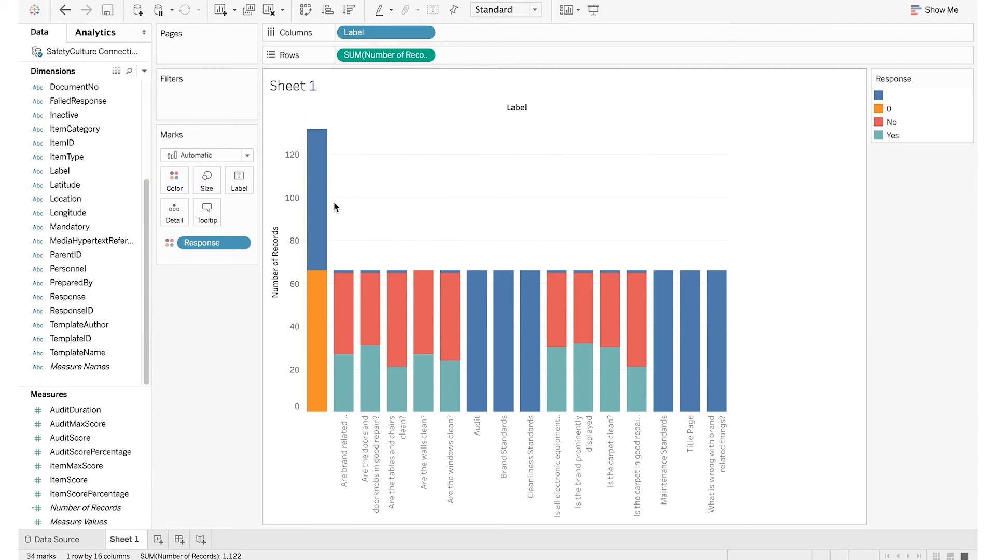
{"action": "right_click", "coordinate": [318, 344]}
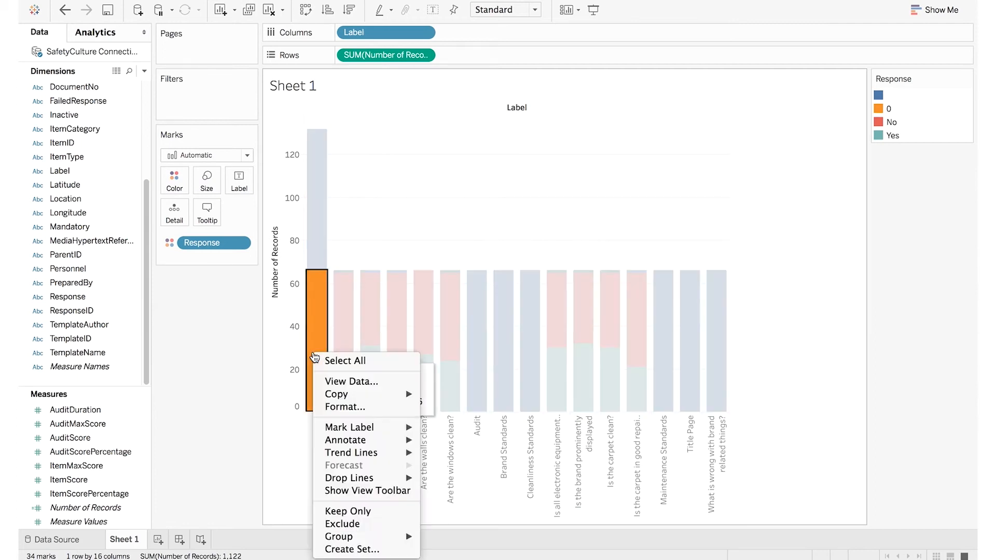
{"action": "left_click", "coordinate": [341, 523]}
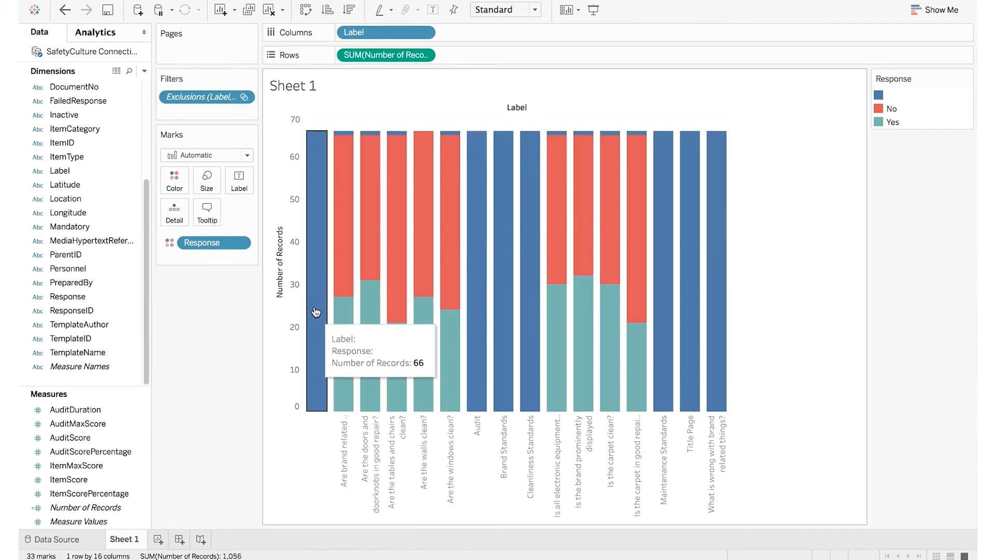
{"action": "left_click", "coordinate": [315, 254]}
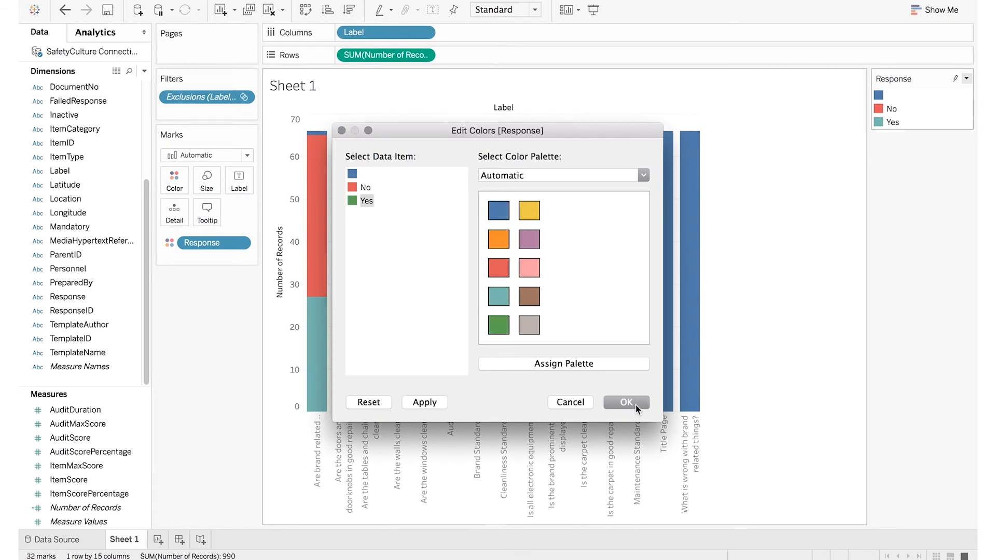
Confirm green for Yes and exclude the blank response, leaving nine question bars
{"action": "left_click", "coordinate": [625, 403]}
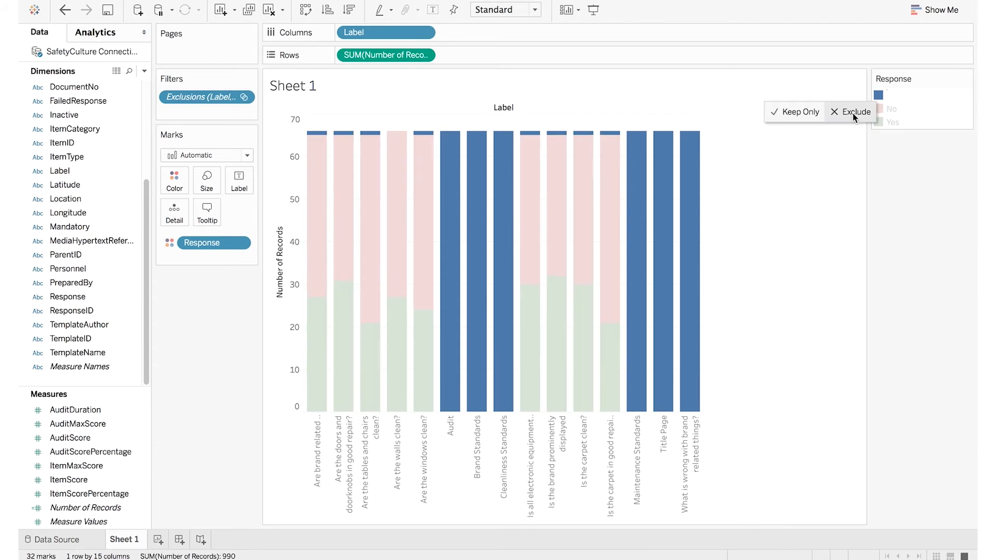
{"action": "left_click", "coordinate": [856, 112]}
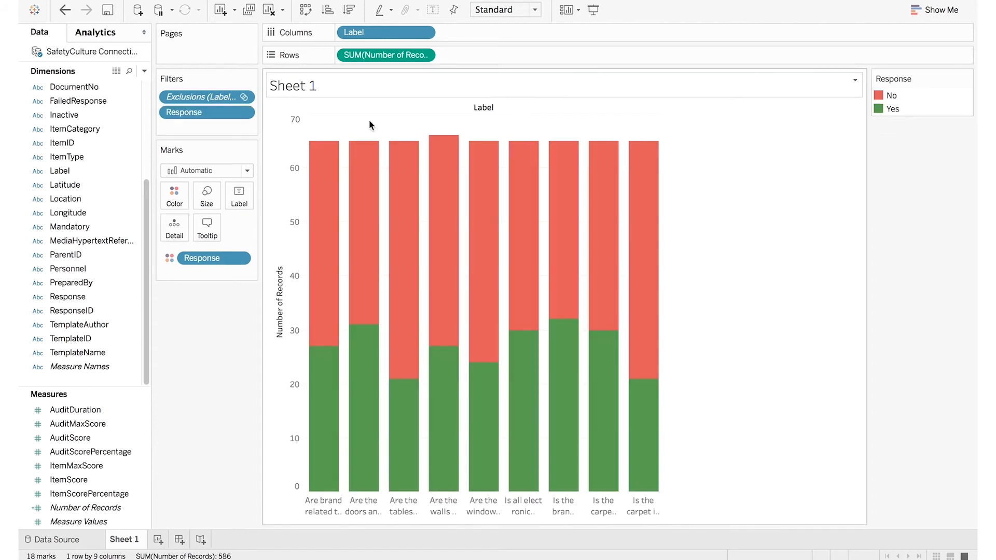
{"action": "mouse_move", "coordinate": [74, 129]}
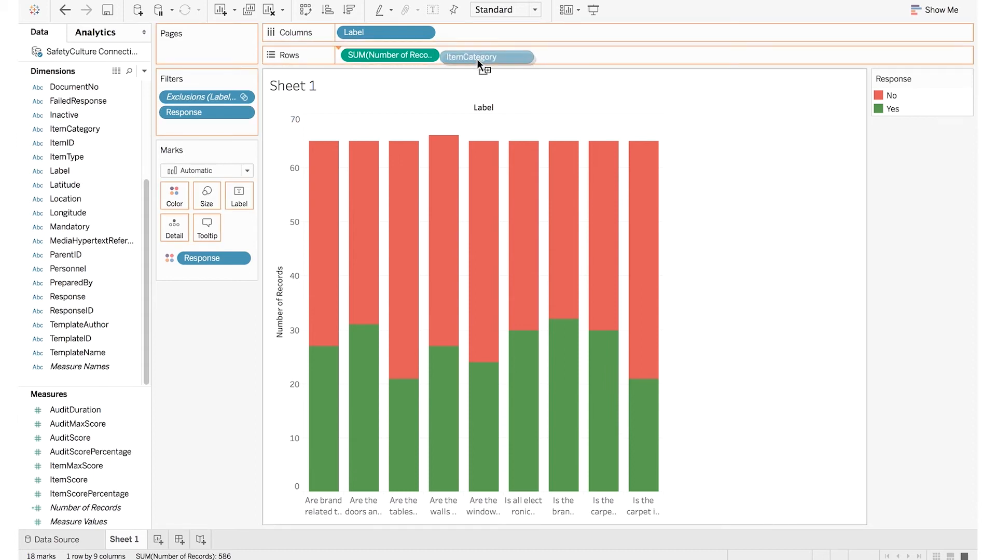
Put ItemCategory on Rows to split the bars into Brand, Cleanliness and Maintenance panels
{"action": "left_click_drag", "start_coordinate": [469, 55], "coordinate": [368, 55]}
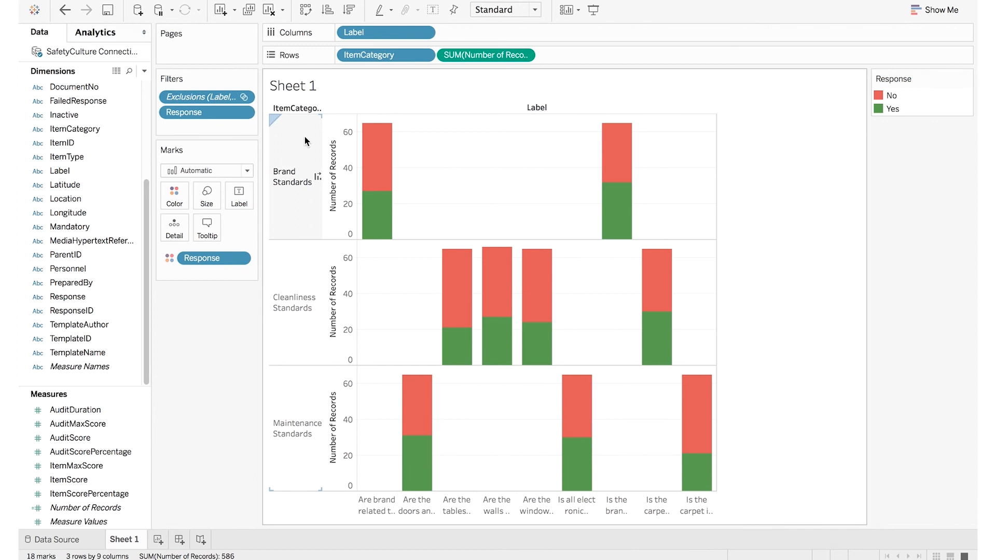
{"action": "mouse_move", "coordinate": [424, 156]}
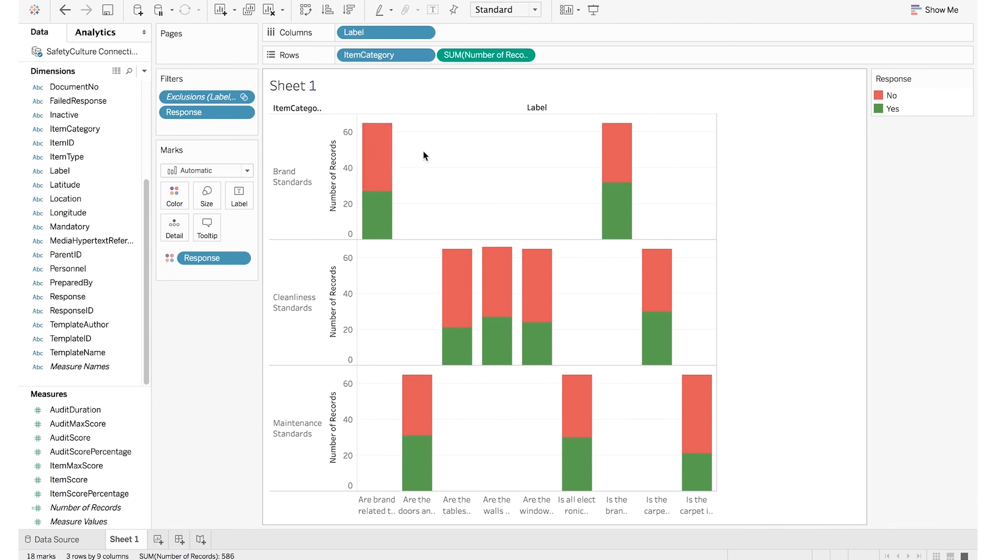
{"action": "mouse_move", "coordinate": [377, 159]}
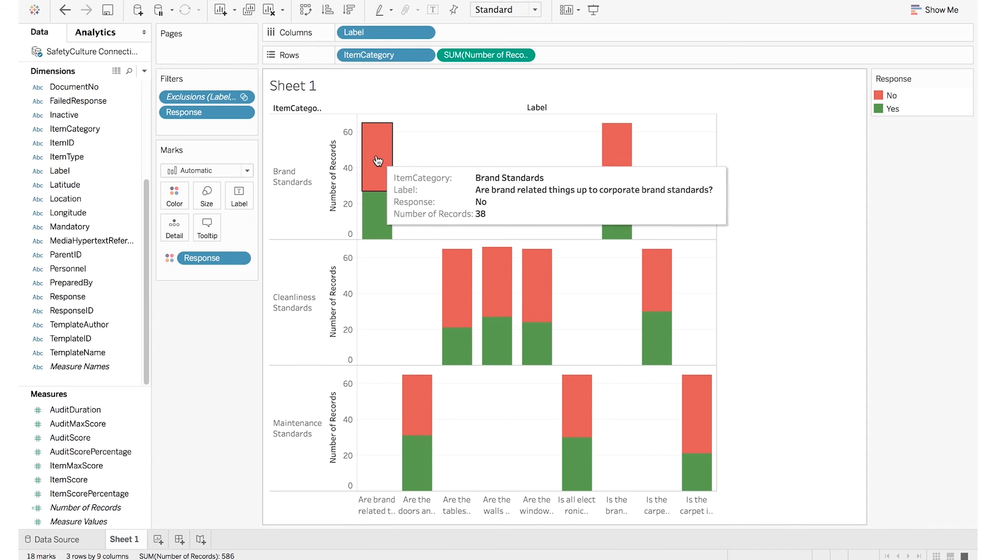
{"action": "right_click", "coordinate": [377, 160]}
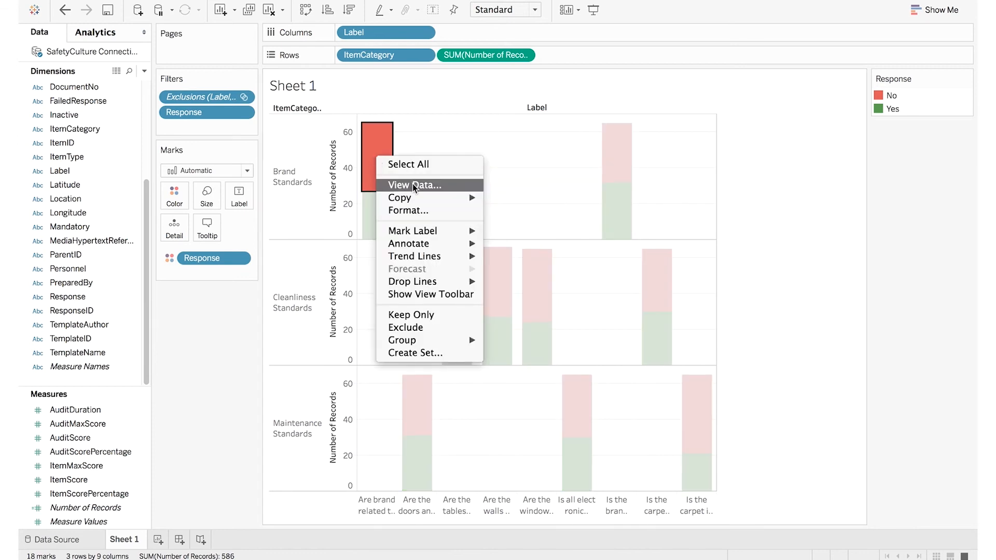
{"action": "left_click", "coordinate": [414, 185]}
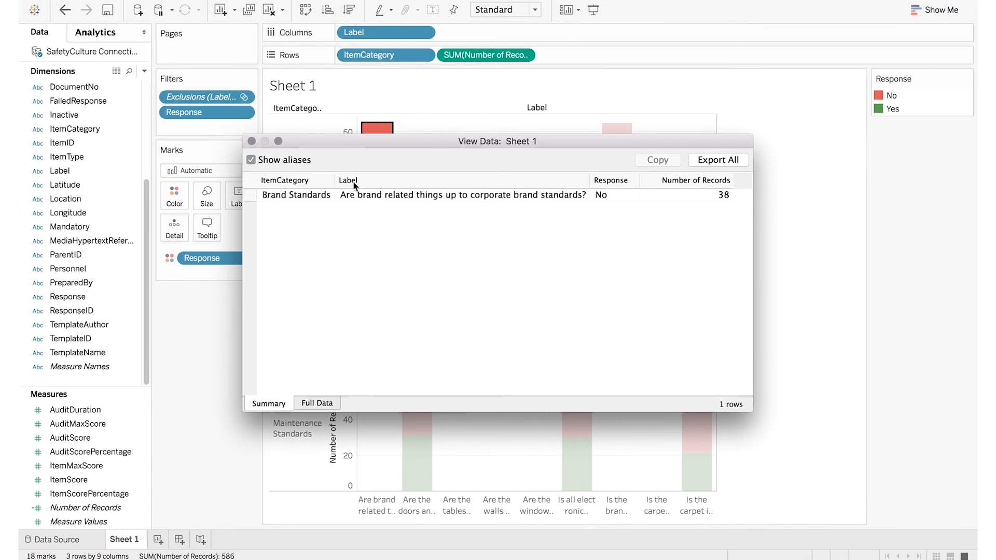
{"action": "mouse_move", "coordinate": [370, 293]}
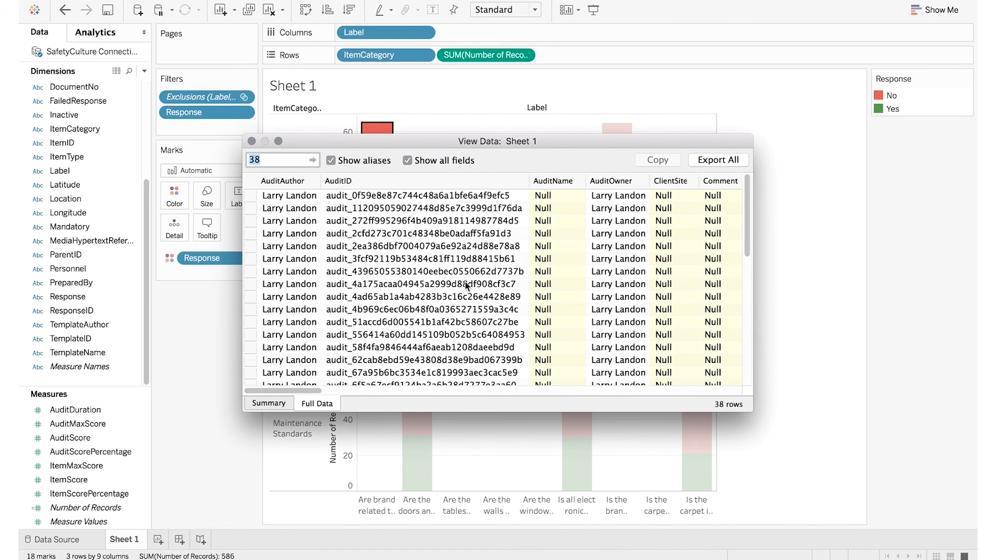
{"action": "scroll", "scroll_direction": "right", "scroll_amount": 3}
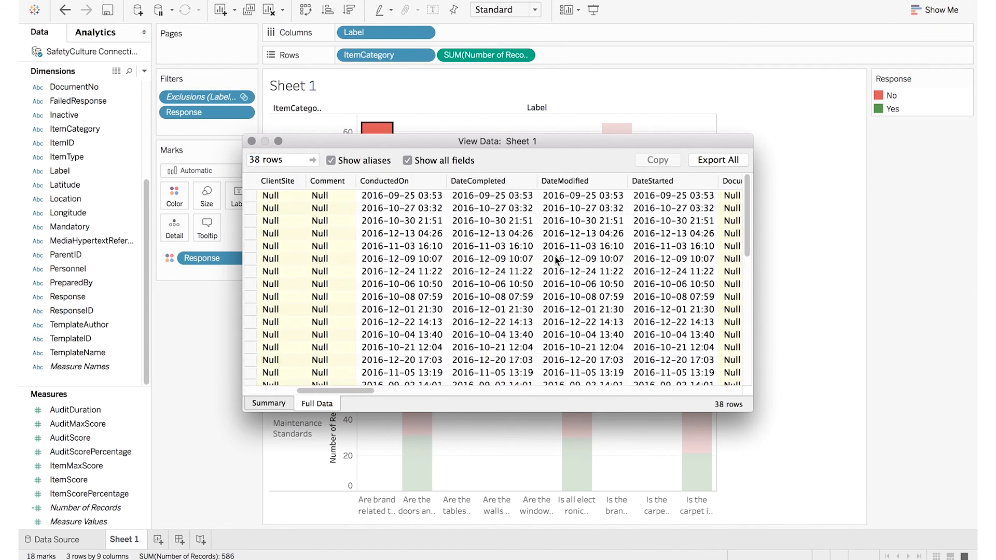
{"action": "scroll", "scroll_direction": "right", "scroll_amount": 3}
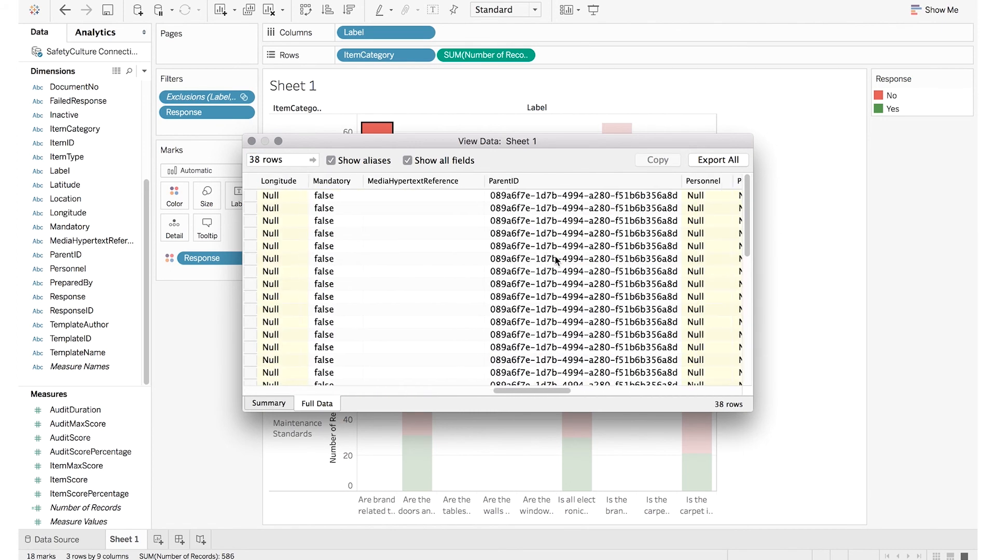
{"action": "scroll", "scroll_direction": "right", "scroll_amount": 3}
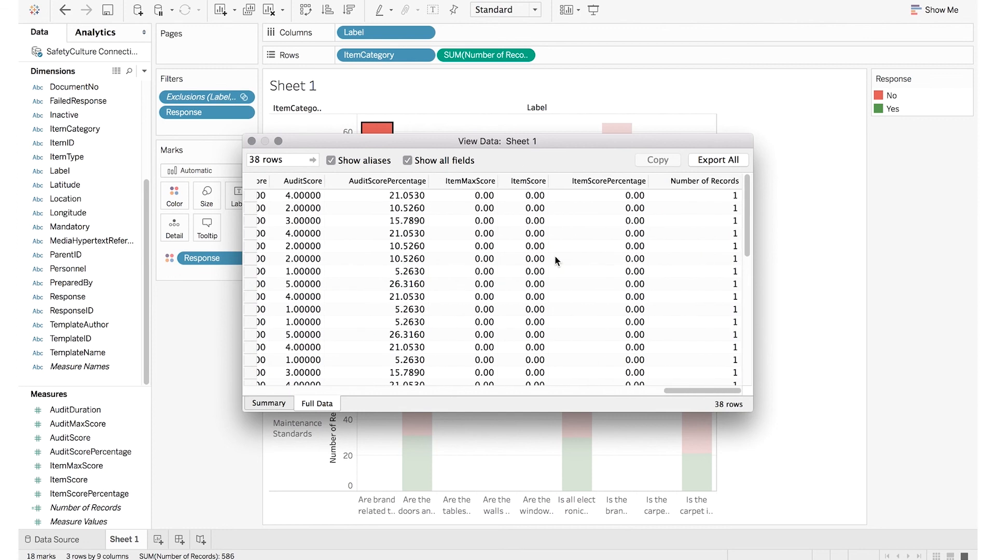
{"action": "scroll", "scroll_direction": "left", "scroll_amount": 3}
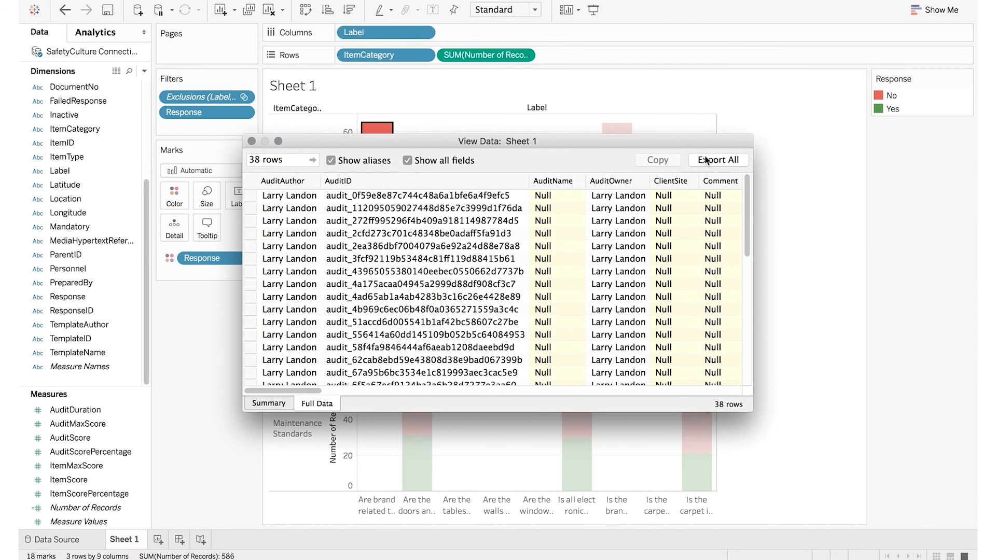
{"action": "mouse_move", "coordinate": [717, 159]}
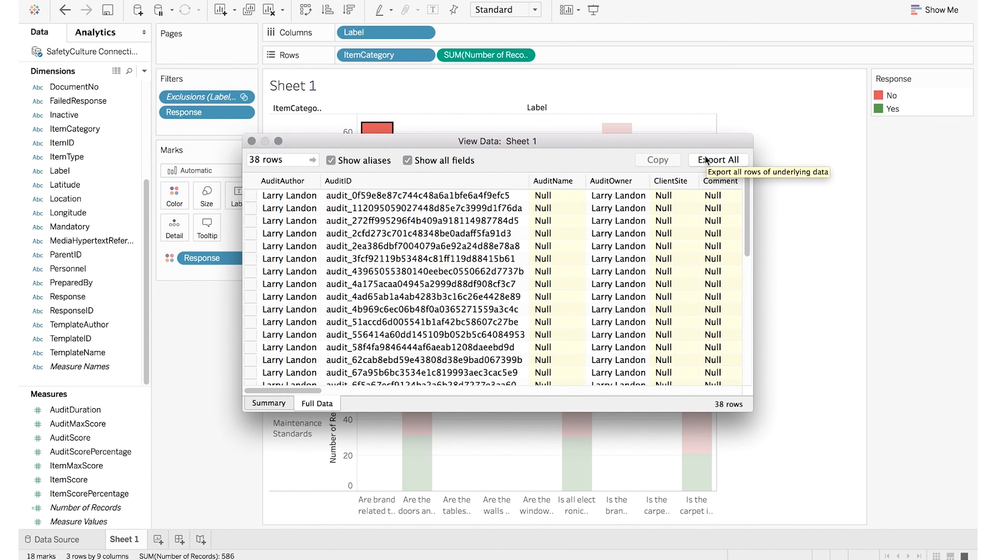
{"action": "left_click", "coordinate": [250, 140]}
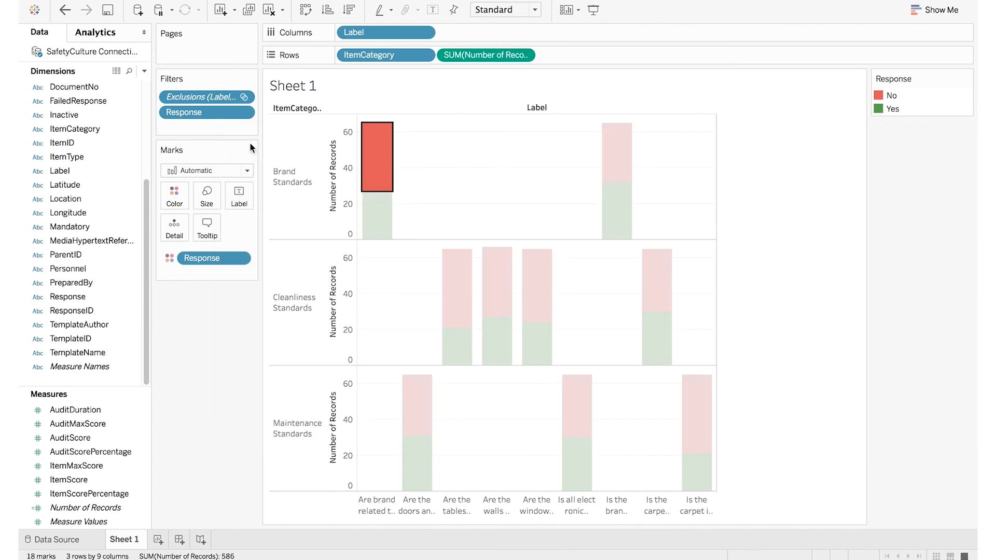
Refresh the SafetyCulture data source so the chart's query runs again
{"action": "right_click", "coordinate": [89, 51]}
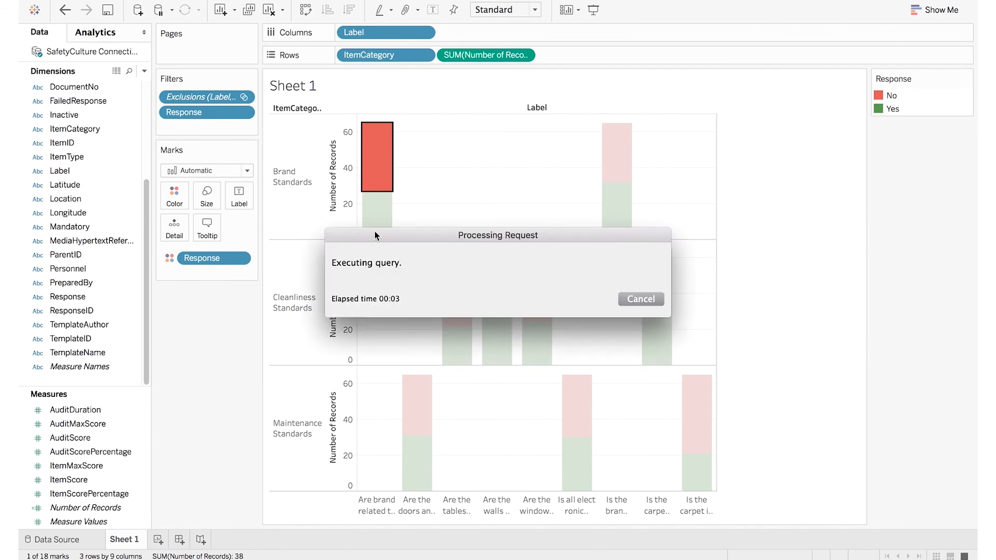
{"action": "mouse_move", "coordinate": [488, 270]}
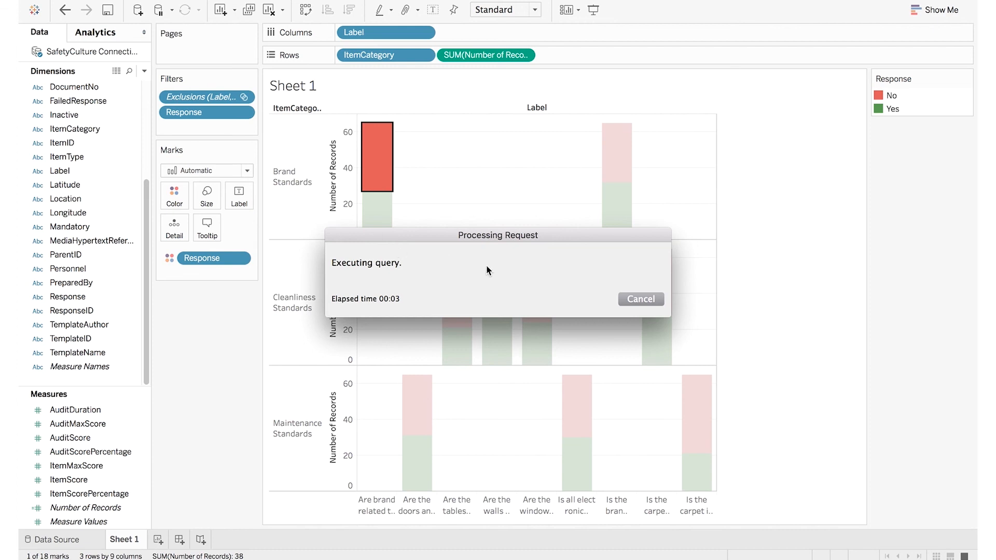